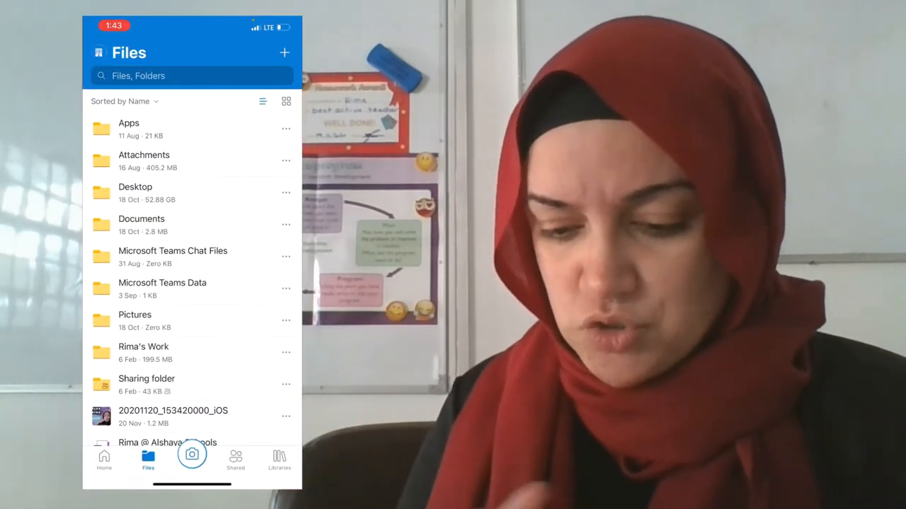
- Browse the phone's OneDrive files, then bring up Word 2013's start screen on the PC
click(135, 193)
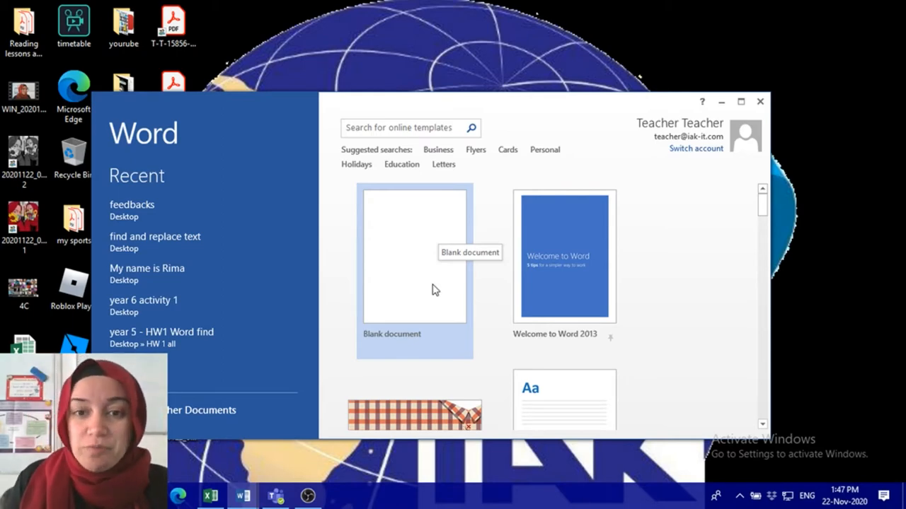
- Create a blank document with the lines 'My name is Rima' and 'Class 4A'
click(414, 256)
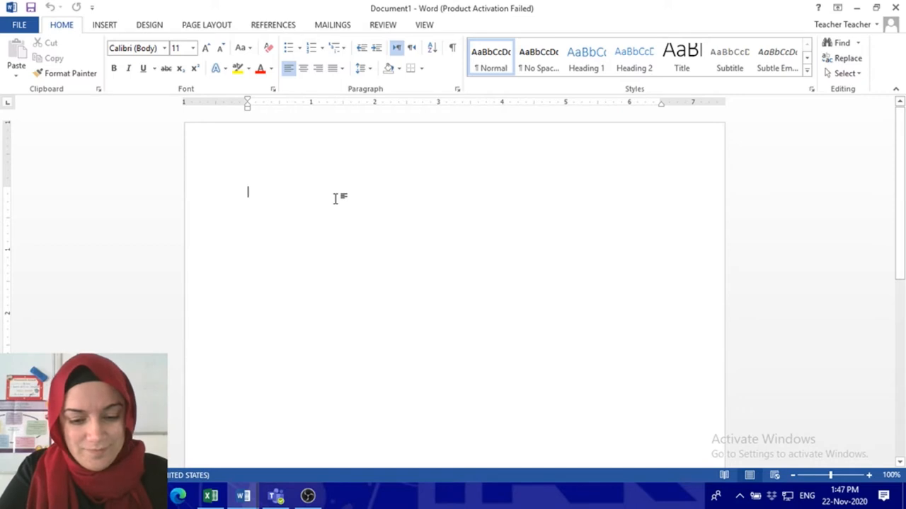
text(My name i)
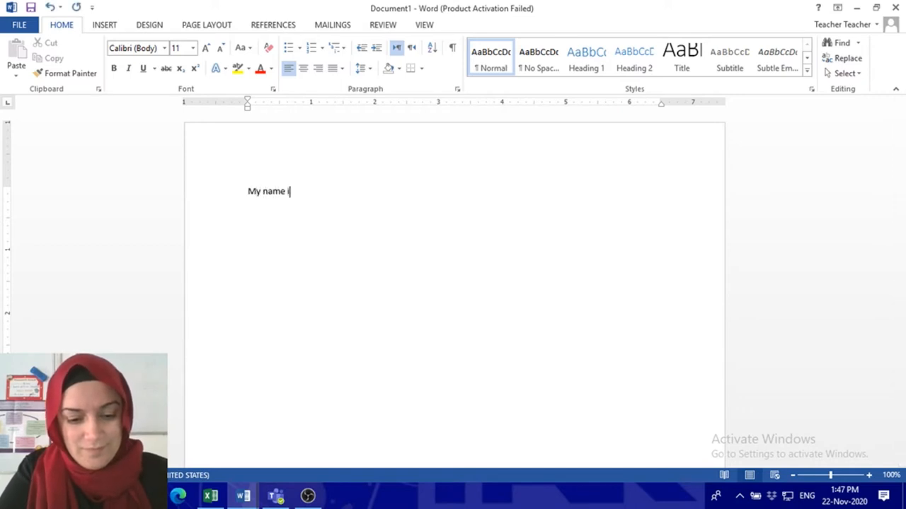
text(s Rima)
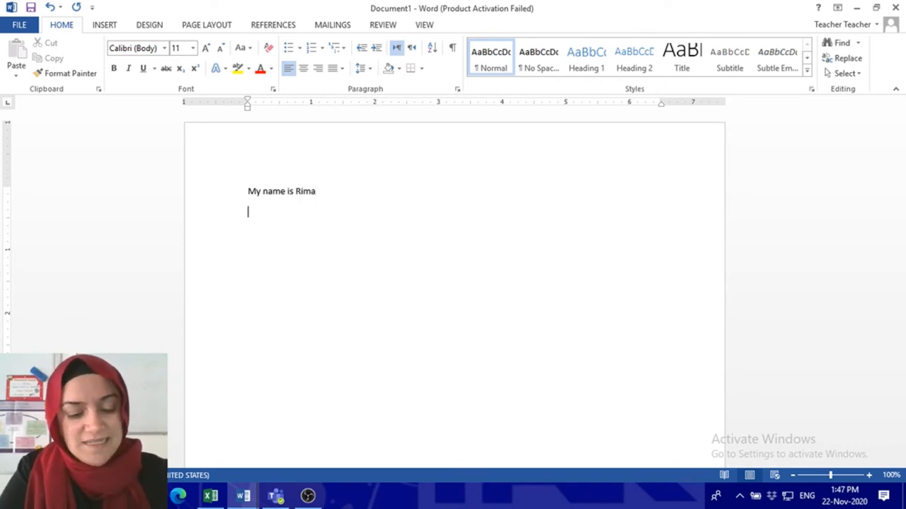
text(Class 4)
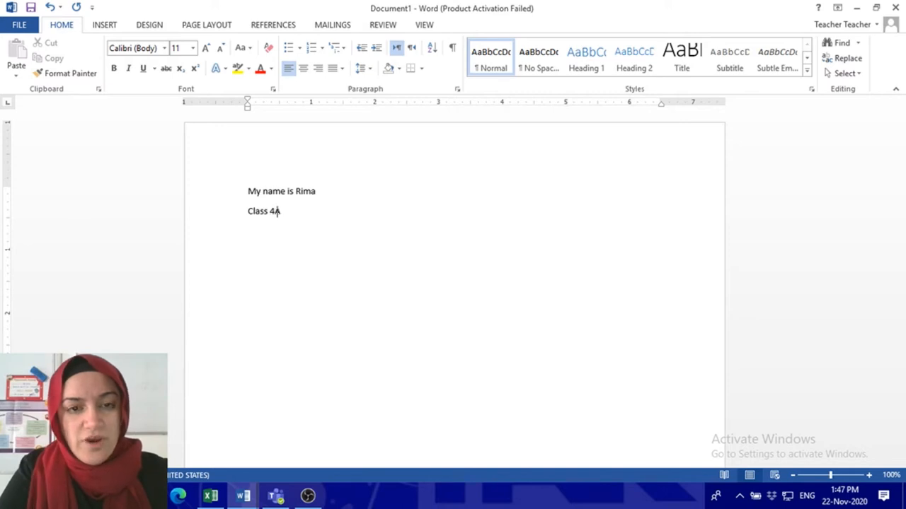
text(A)
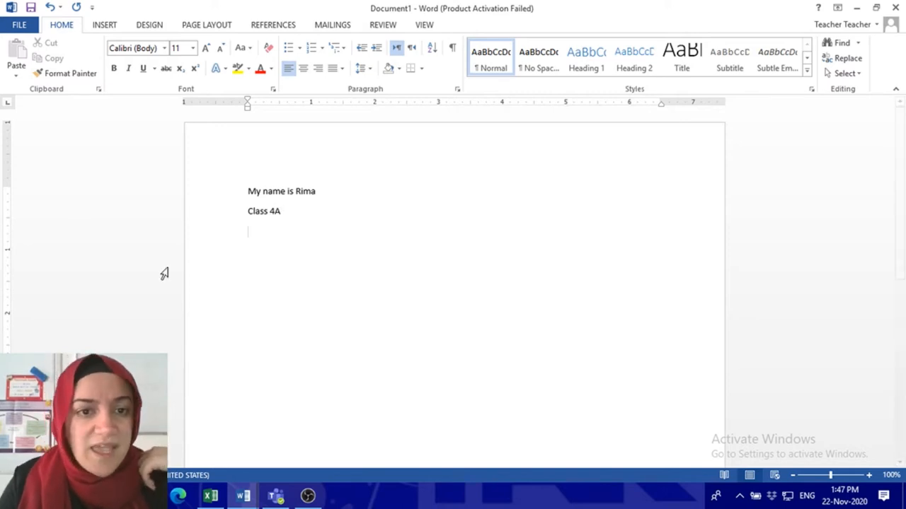
- Make both lines bold, centered, shadowed and larger, then browse for three photos to insert
click(281, 211)
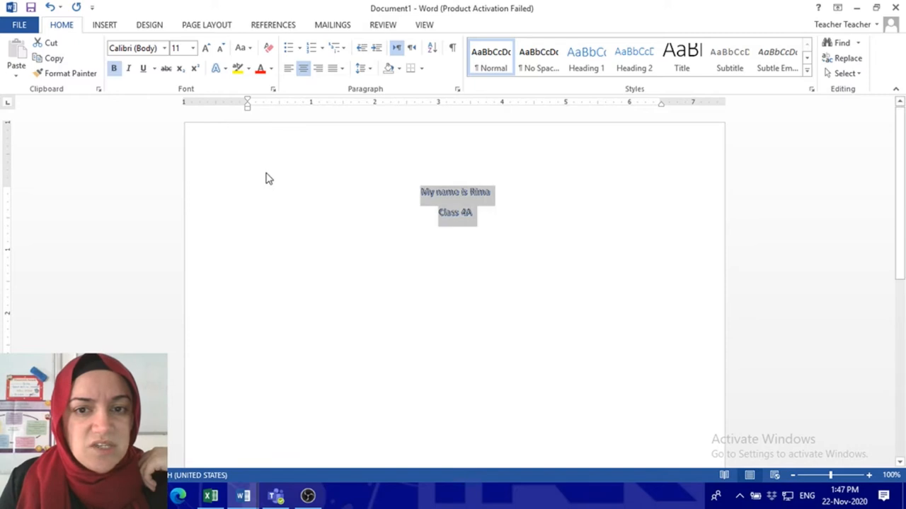
click(192, 49)
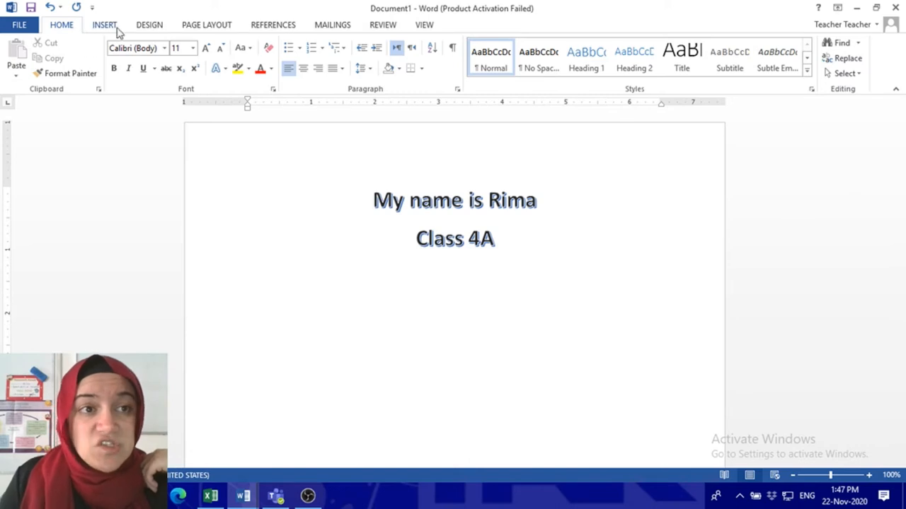
click(104, 24)
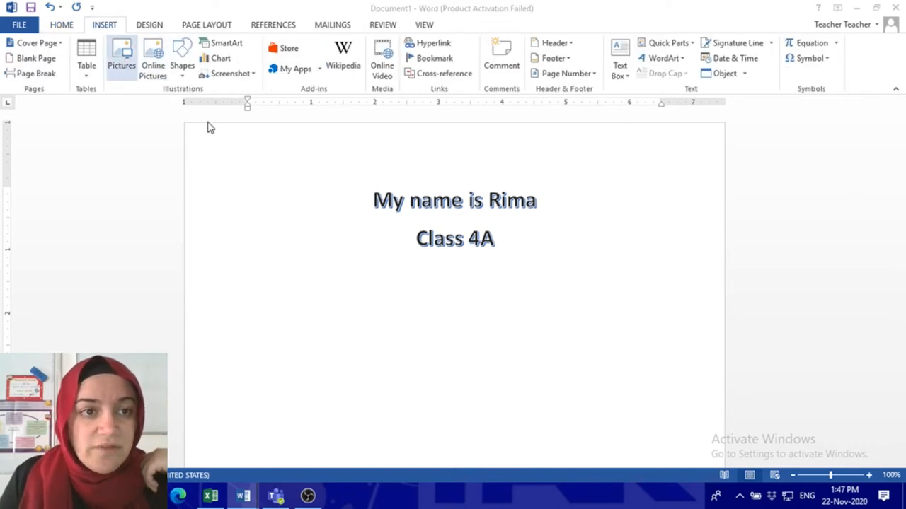
click(121, 53)
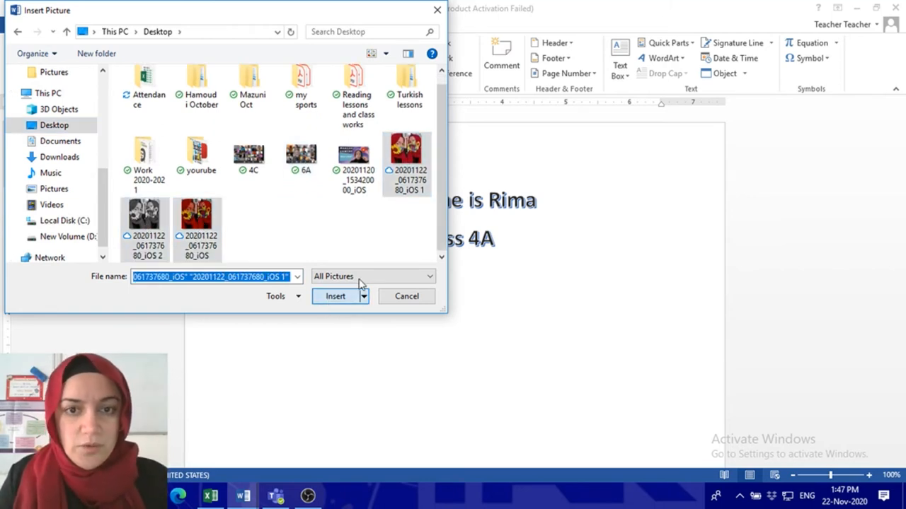
- Insert the three selected photos from the Insert Picture dialog
click(335, 296)
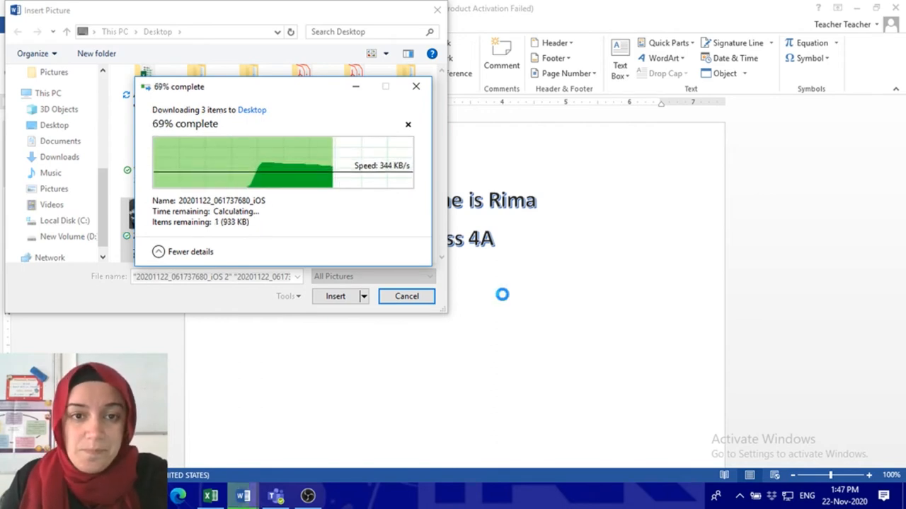
click(406, 296)
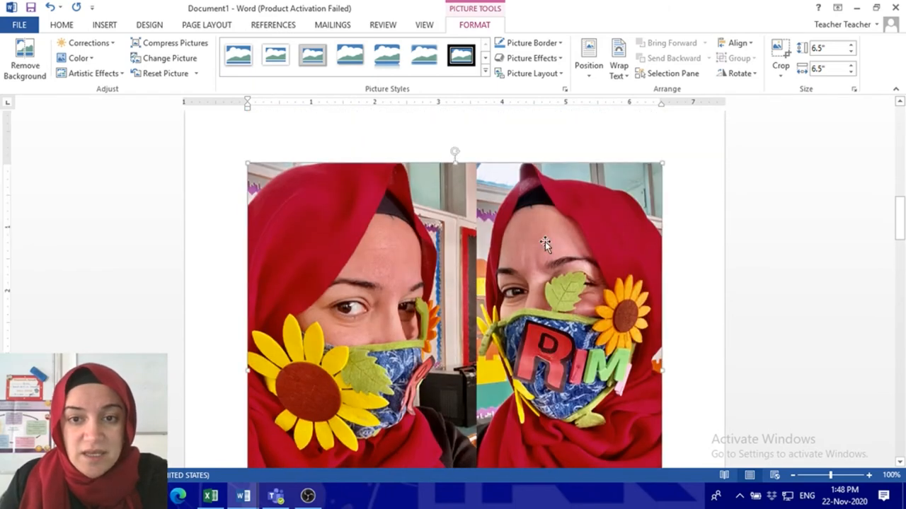
- Set the first photo's text wrapping to Through and shrink it to about 4.21 inches
right_click(545, 244)
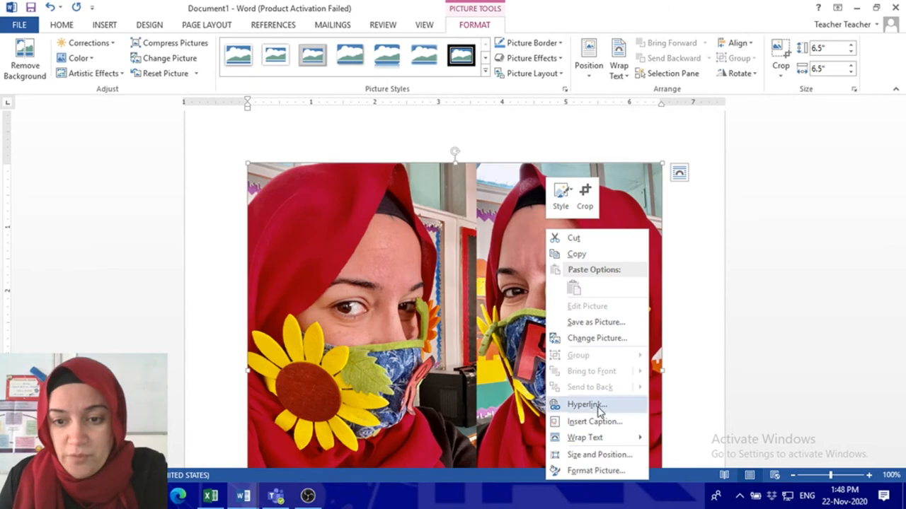
click(584, 437)
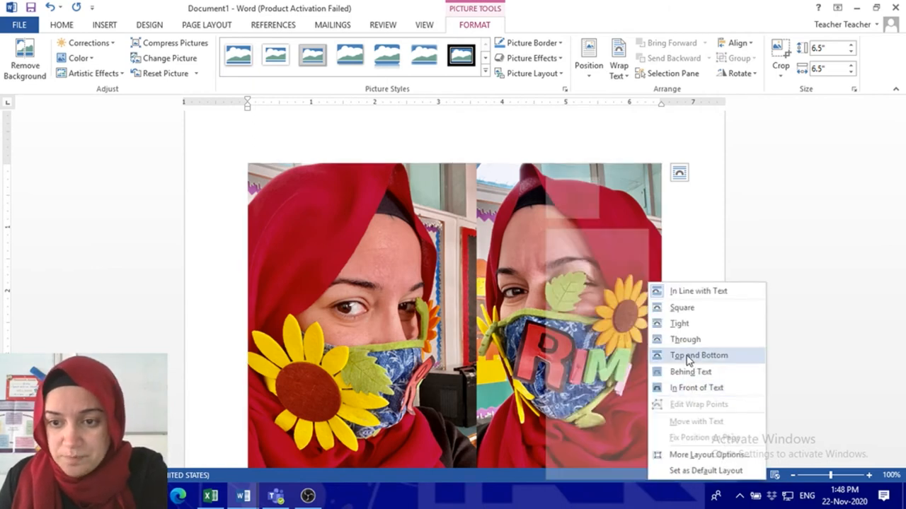
mouse_move(685, 339)
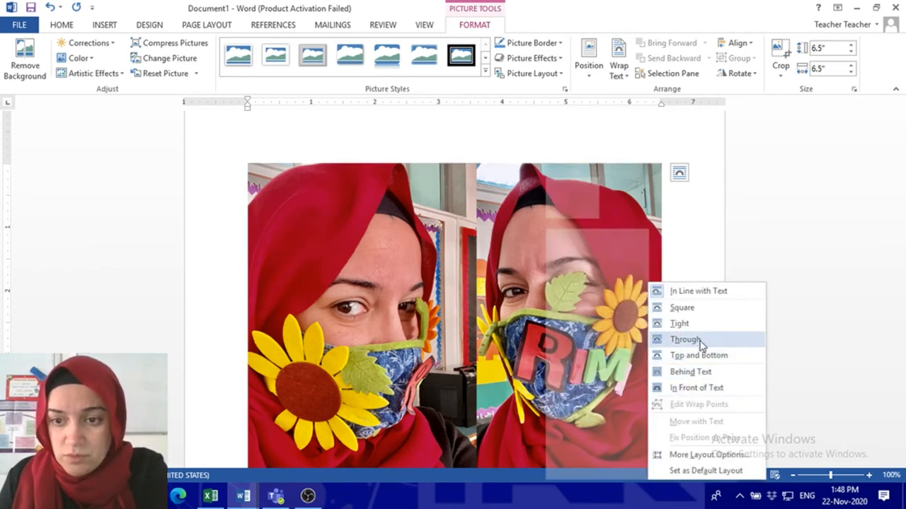
click(685, 340)
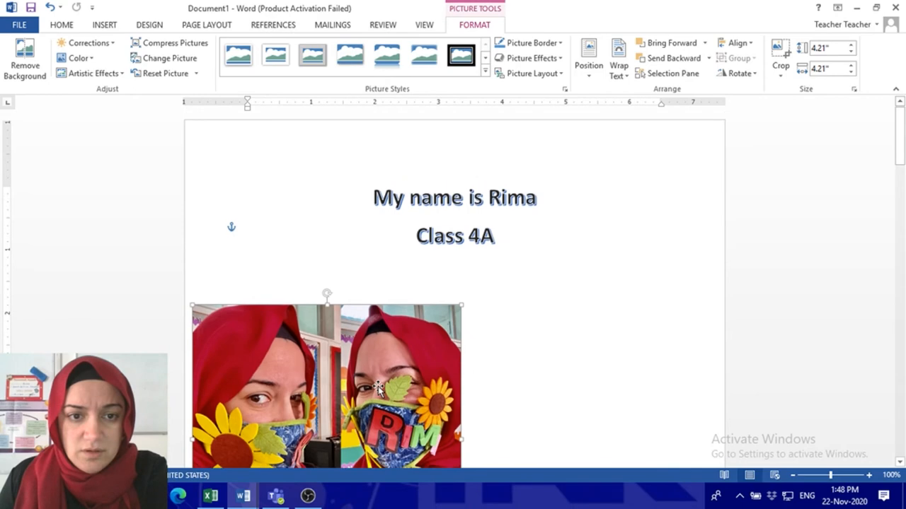
- Set the grayscale photo on the next page to Behind Text wrapping
scroll(down, 3)
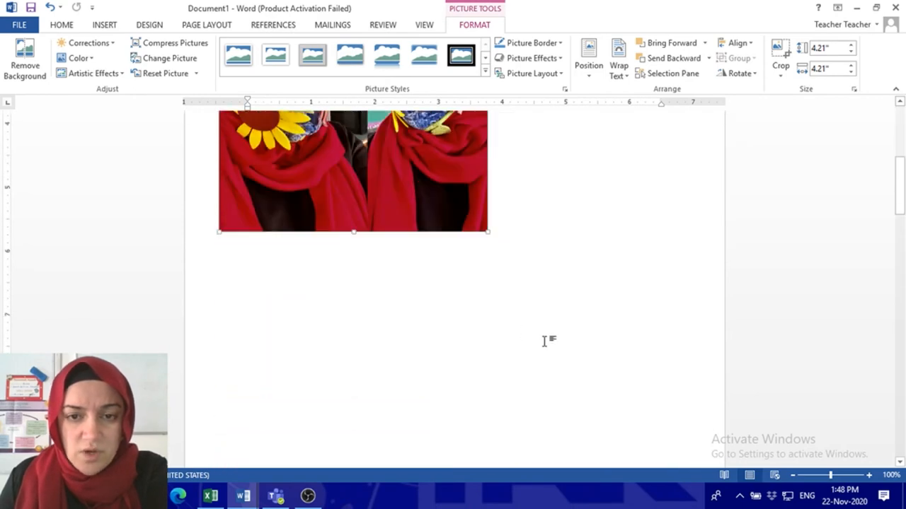
right_click(455, 319)
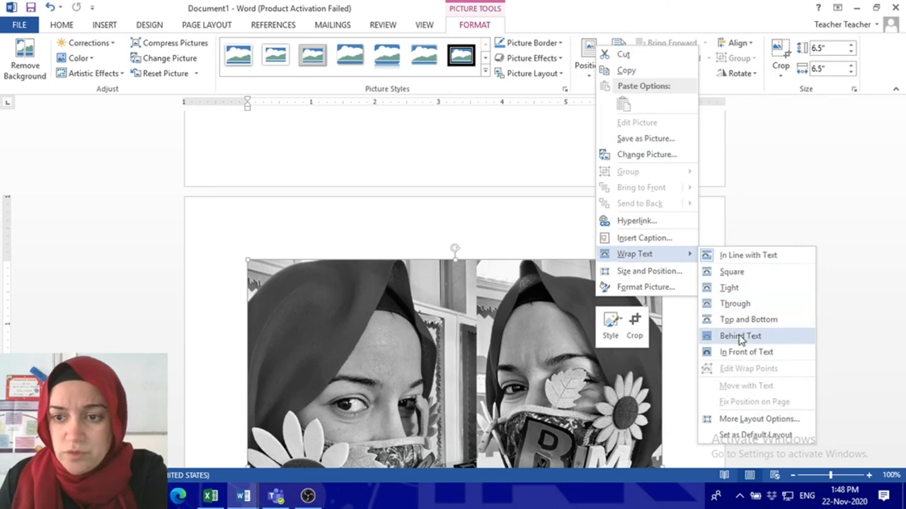
click(740, 336)
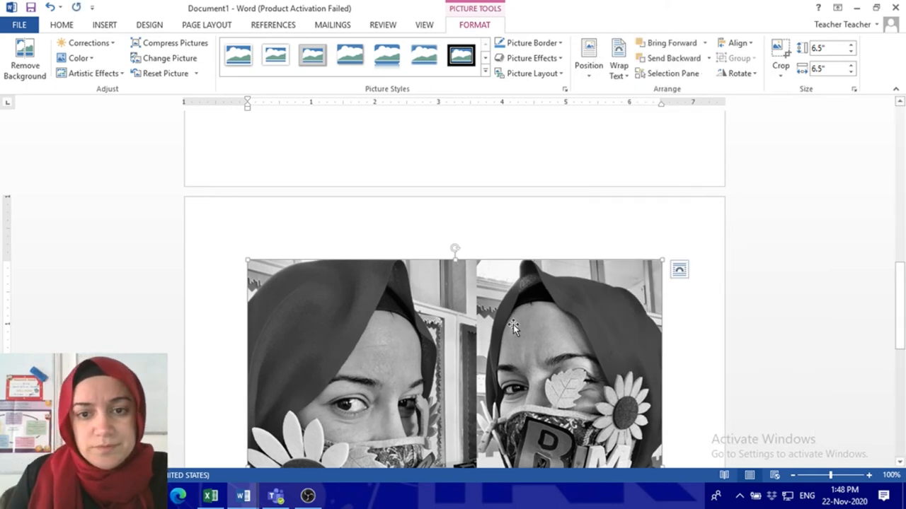
mouse_move(467, 346)
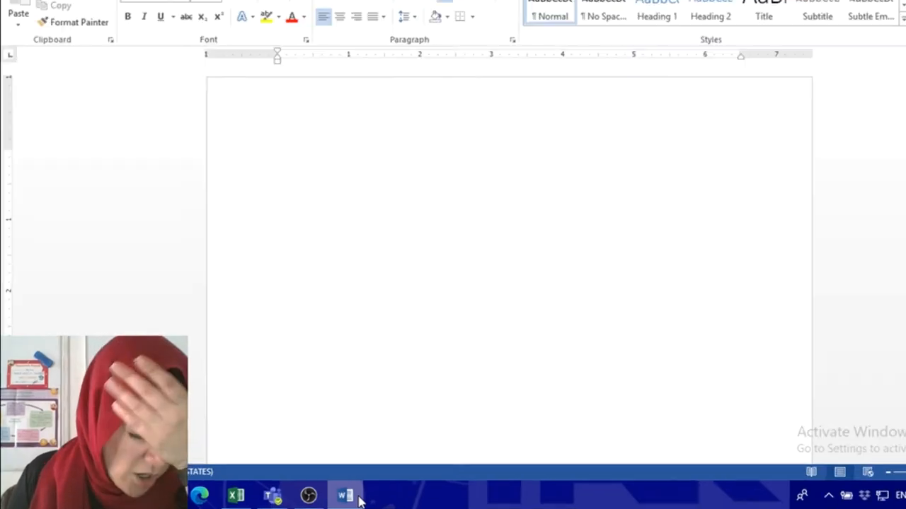
- Bring Word back from the taskbar and set the heading size to 24 pt
click(345, 495)
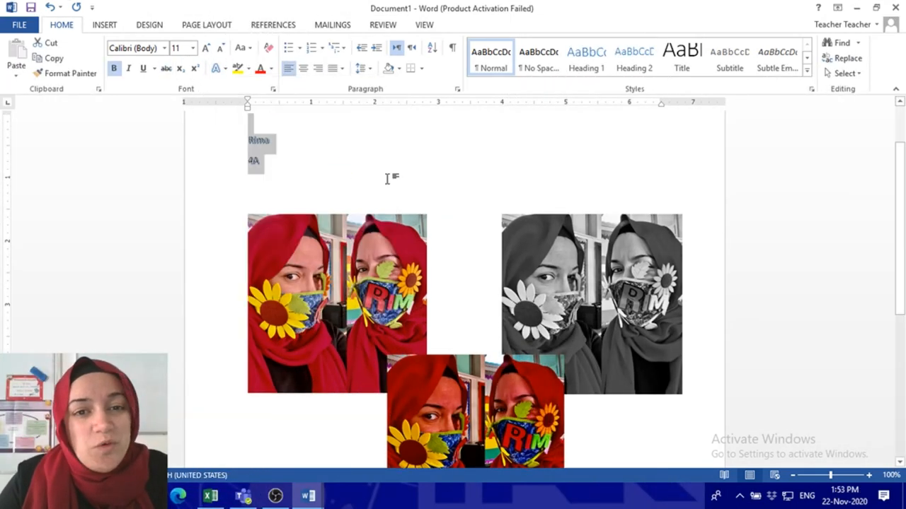
click(192, 47)
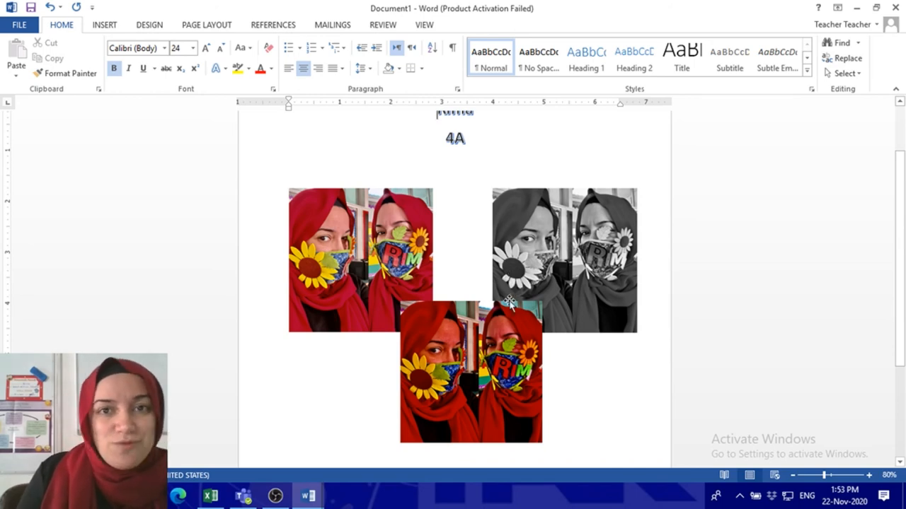
mouse_move(456, 389)
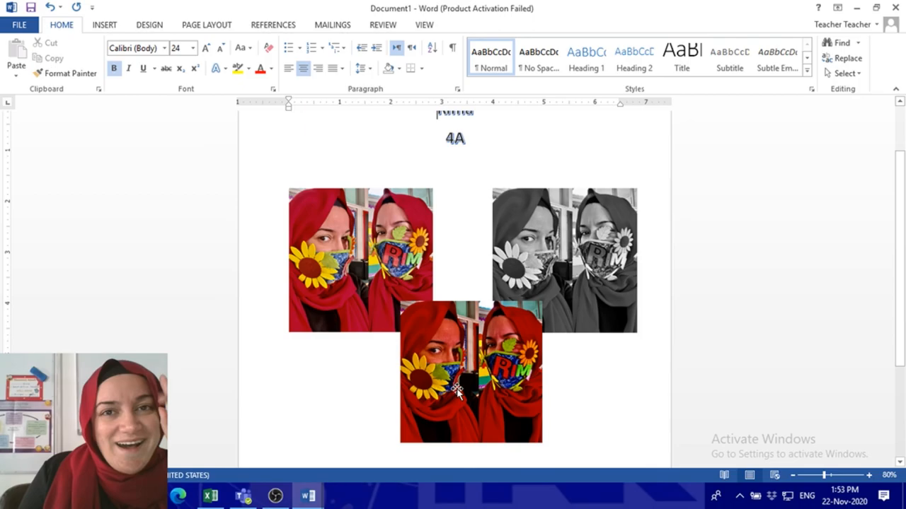